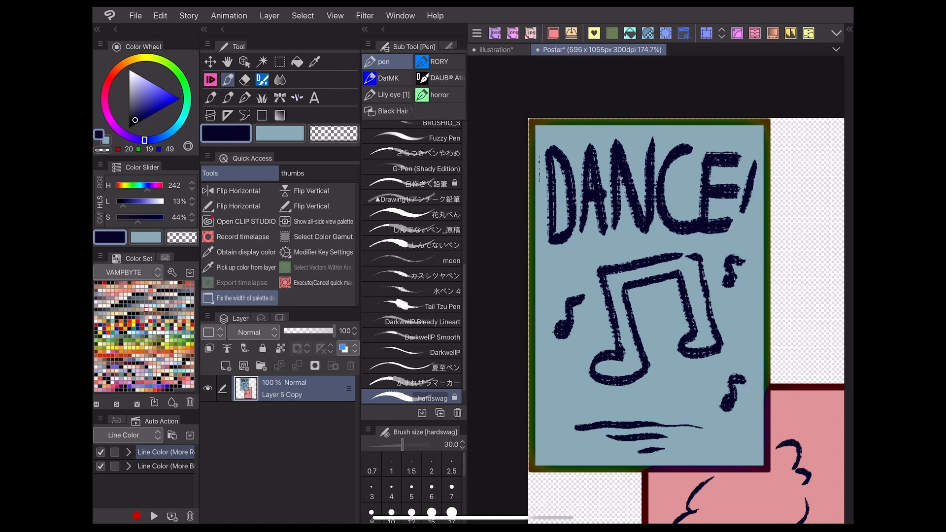
# - Skew the Wall layer into perspective with Free Transform so the door and posters lean with it
pyautogui.click(496, 49)
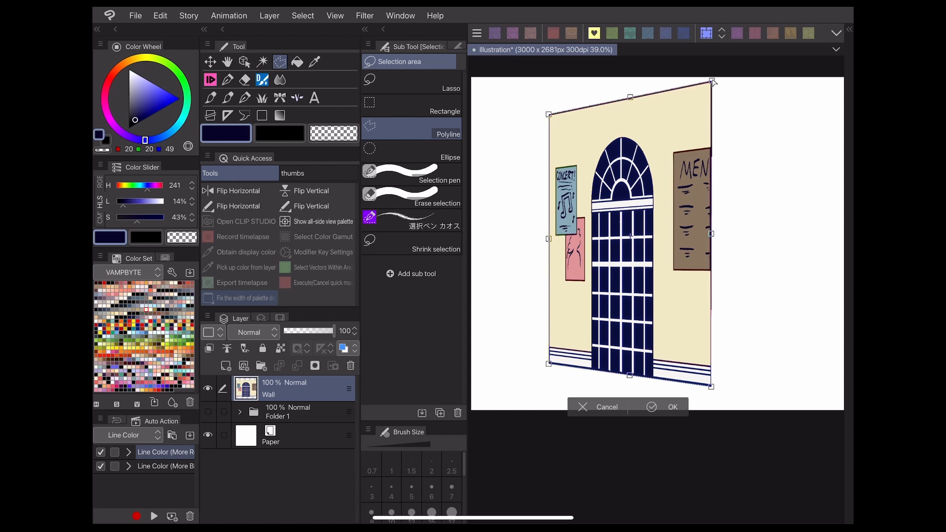
pyautogui.click(672, 407)
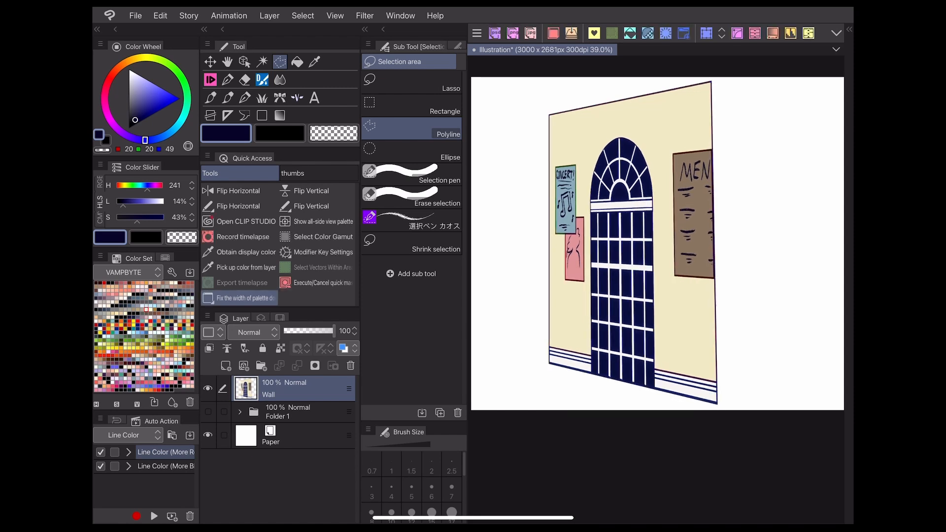
pyautogui.click(228, 79)
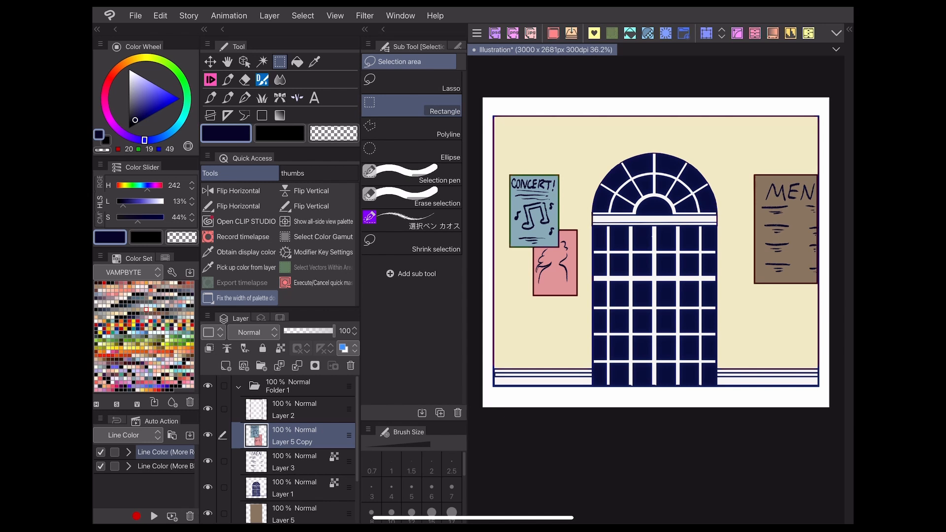
# - Convert the poster layer to a linked Poster file object and redraw its heading in its own tab
pyautogui.click(269, 15)
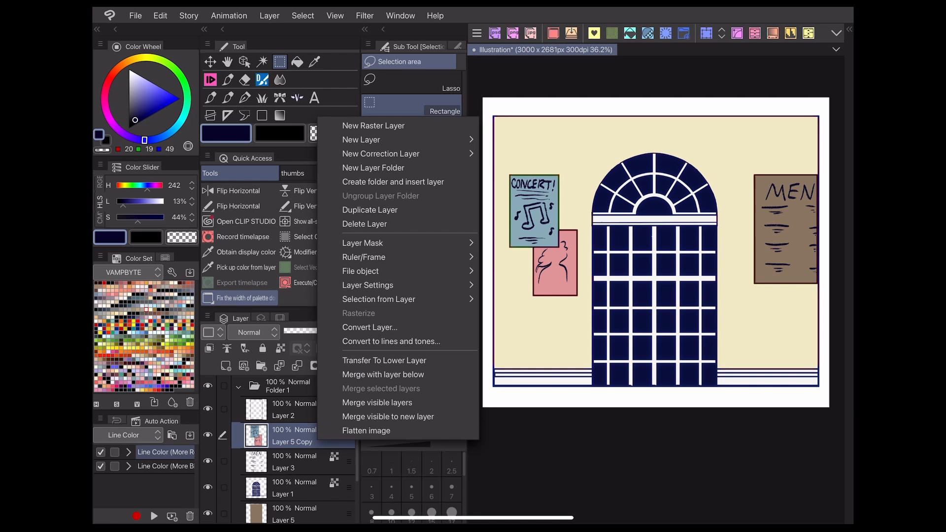
pyautogui.click(361, 271)
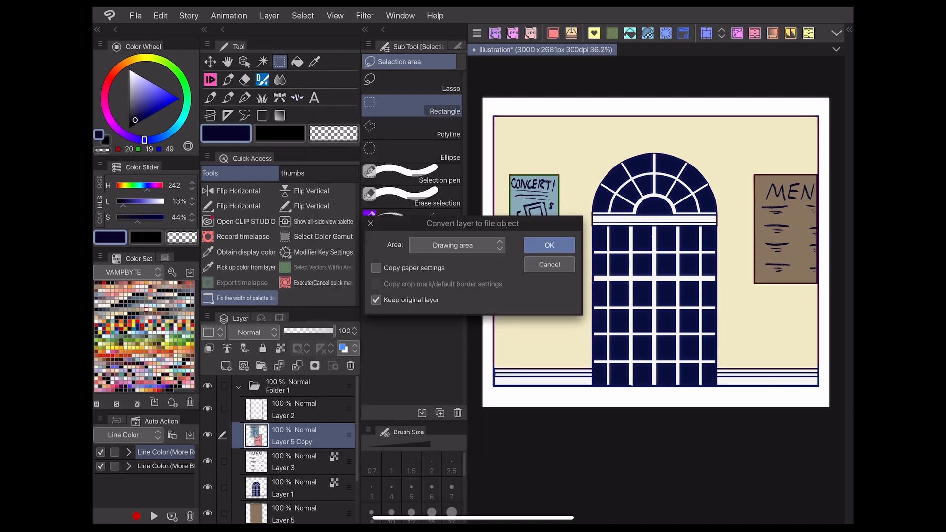
pyautogui.click(548, 245)
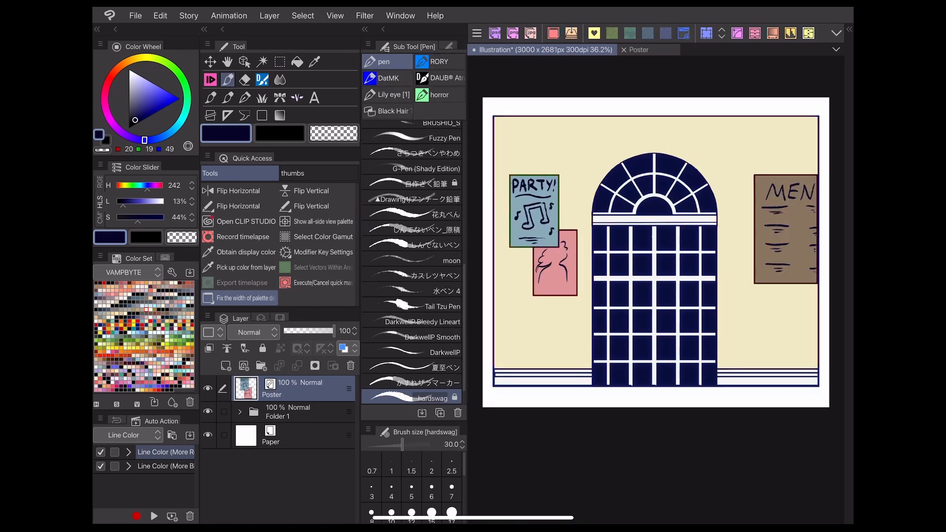
pyautogui.click(639, 50)
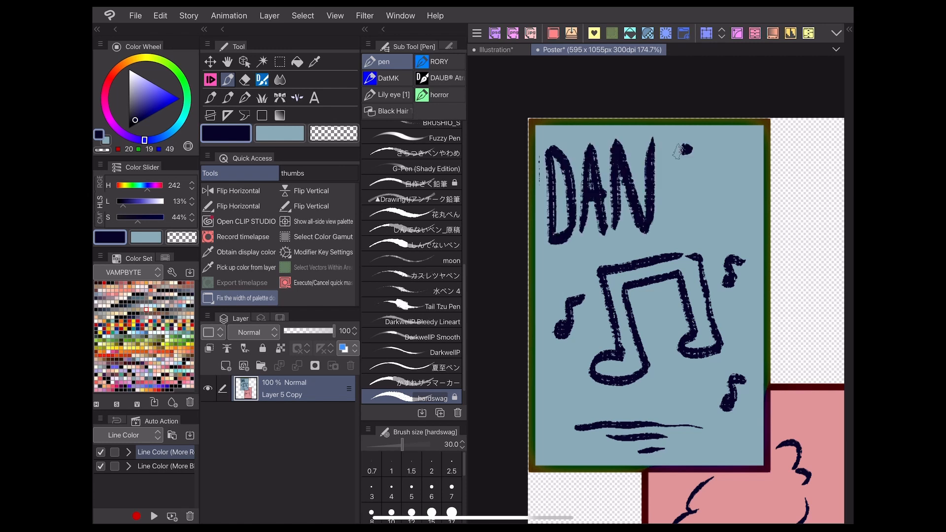
pyautogui.click(495, 50)
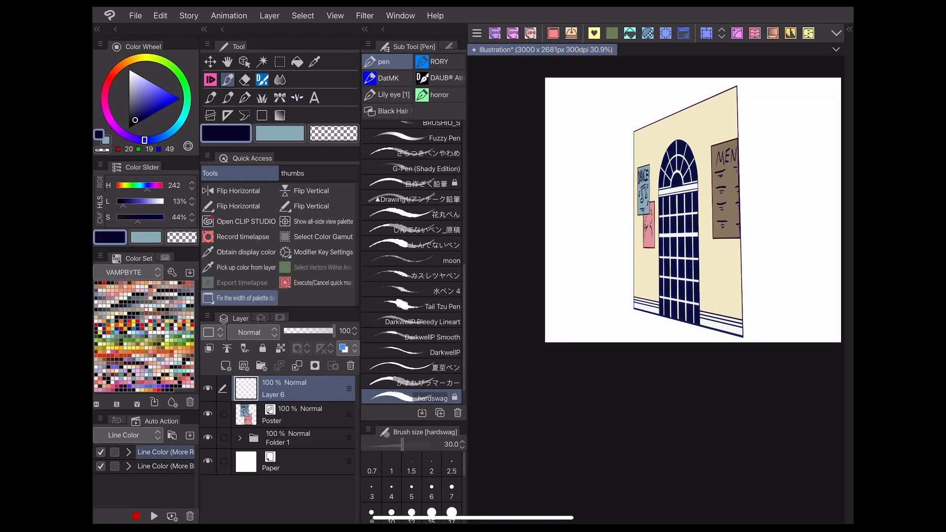
# - Begin converting the Wall folder to a file object with the conversion area set to Drawing area
pyautogui.click(314, 62)
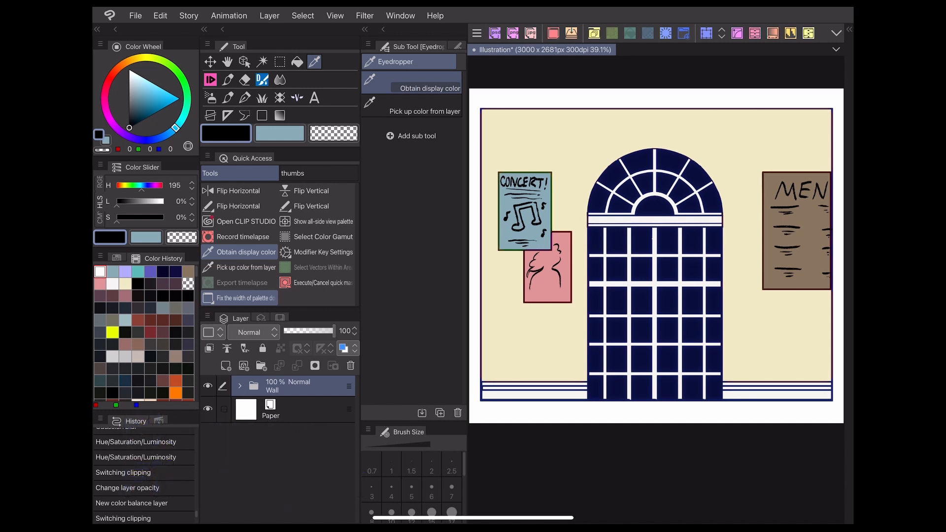
pyautogui.click(269, 16)
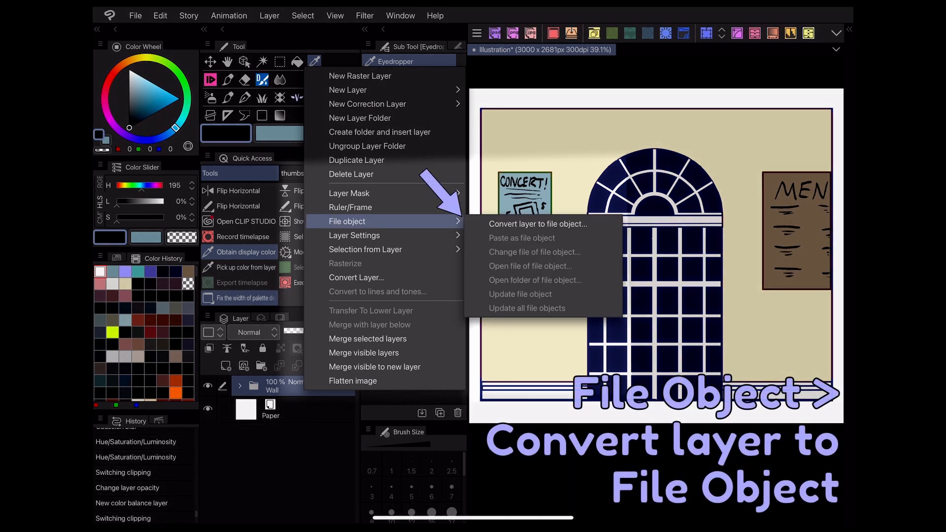
pyautogui.click(538, 224)
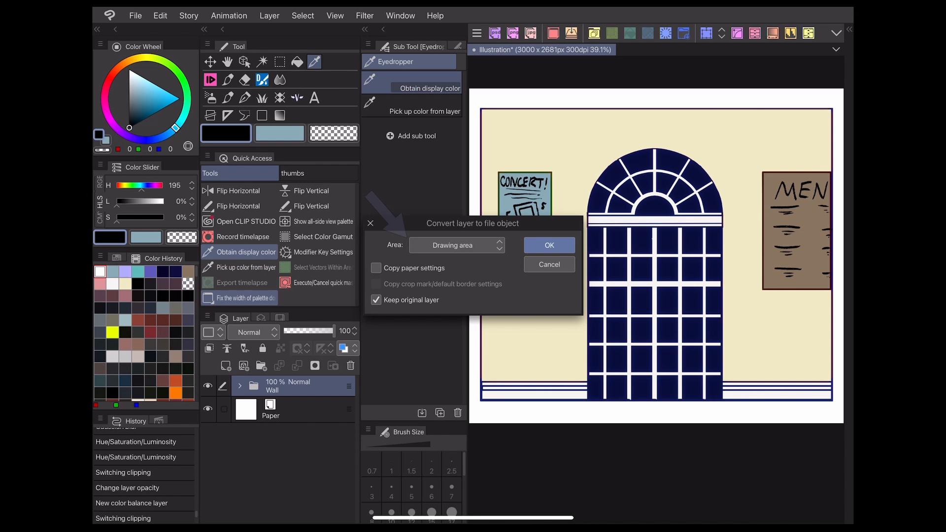
pyautogui.click(455, 245)
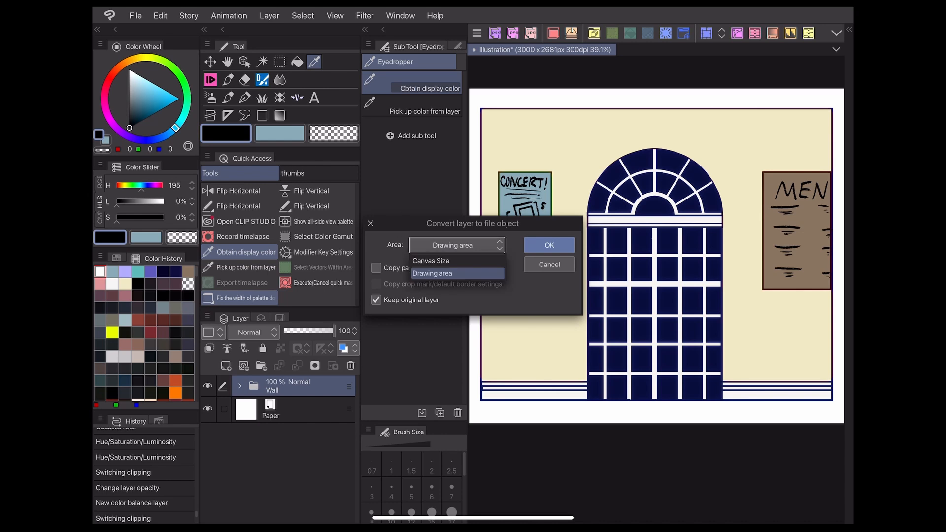
pyautogui.click(431, 273)
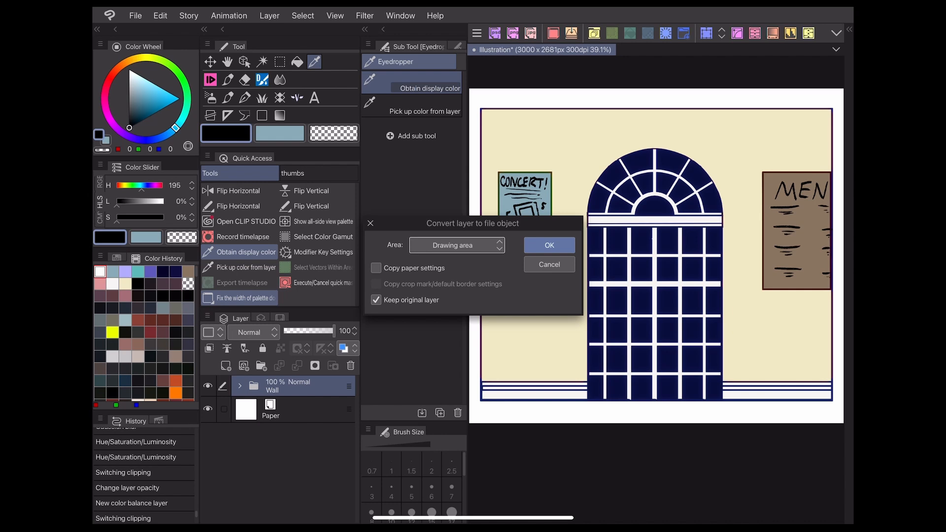
# - Leave paper settings uncopied, keep the original layer, and confirm the conversion settings
pyautogui.click(376, 268)
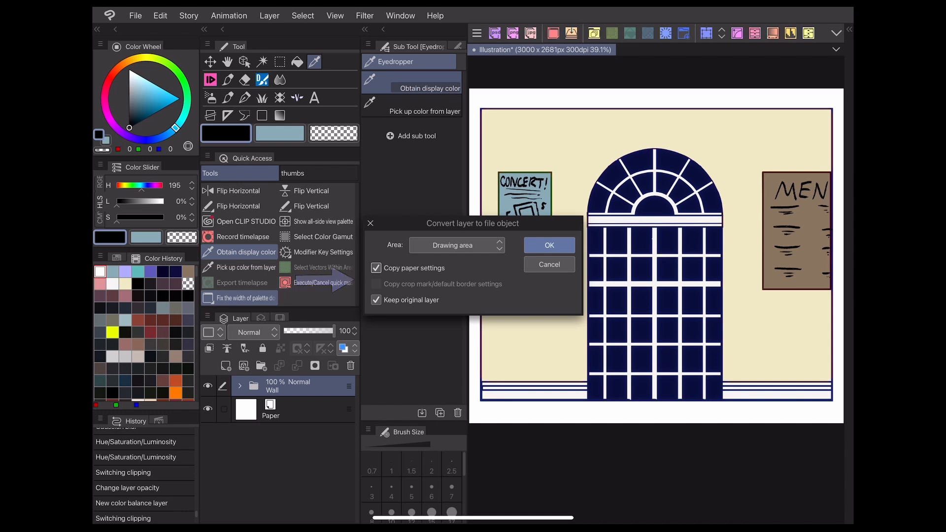
pyautogui.click(376, 268)
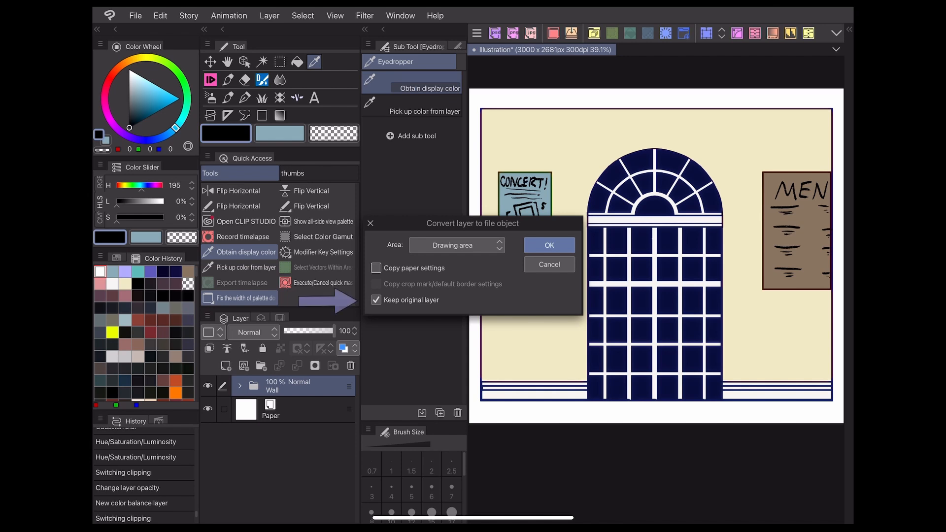
pyautogui.click(375, 301)
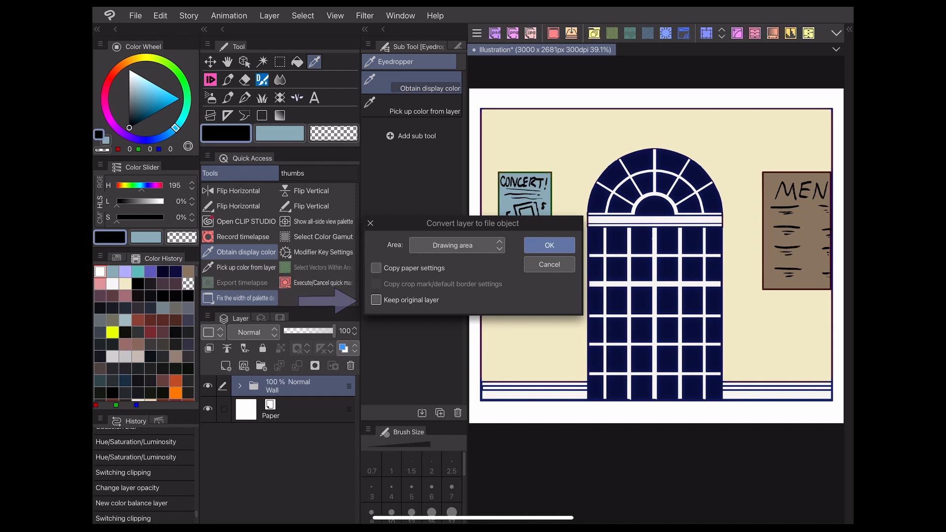
pyautogui.click(374, 300)
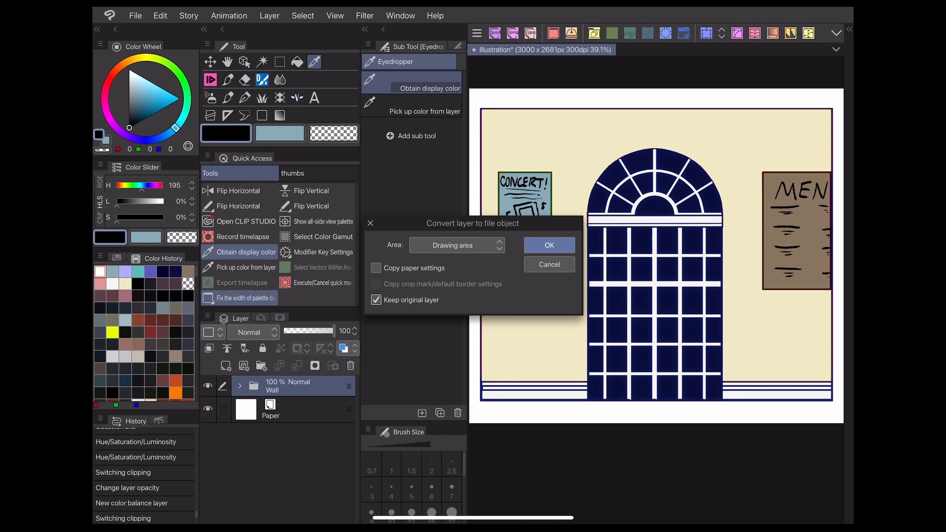
pyautogui.click(548, 245)
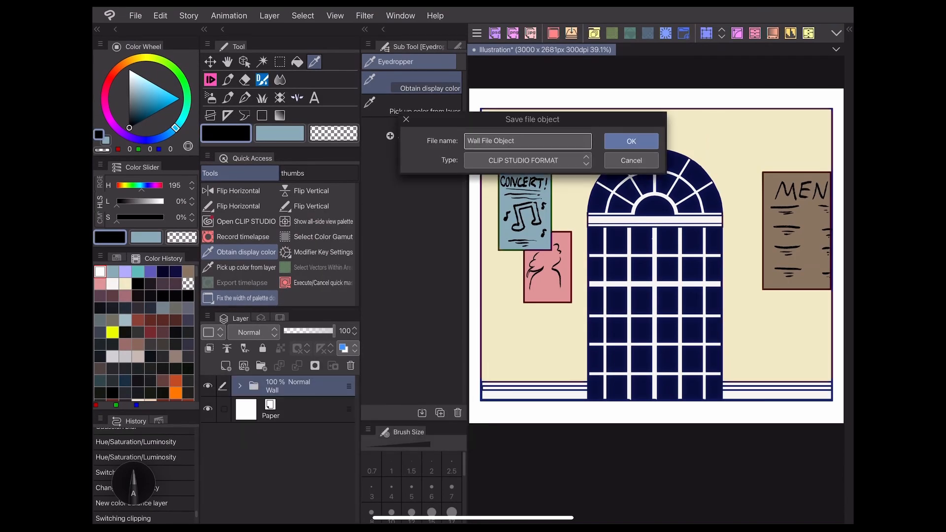
# - Save the wall as Wall File Object and open its file in its own tab
pyautogui.click(631, 141)
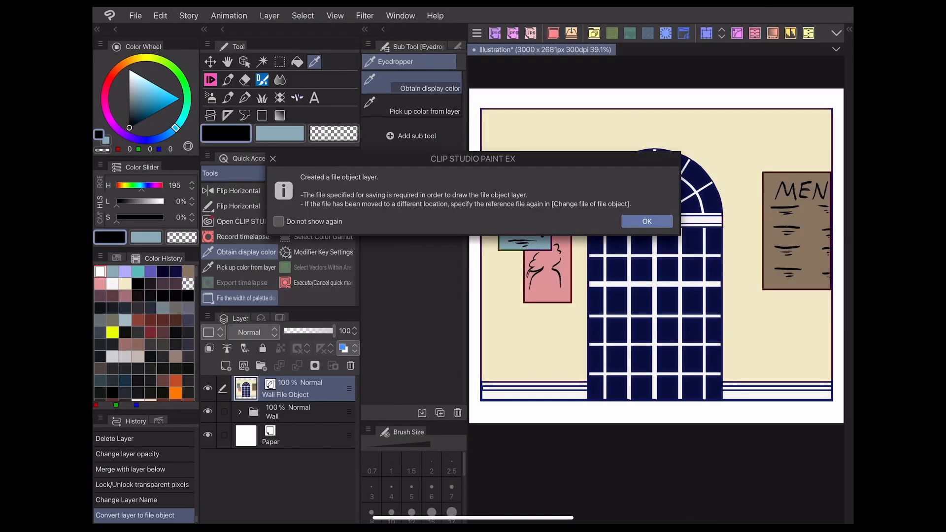
pyautogui.click(645, 221)
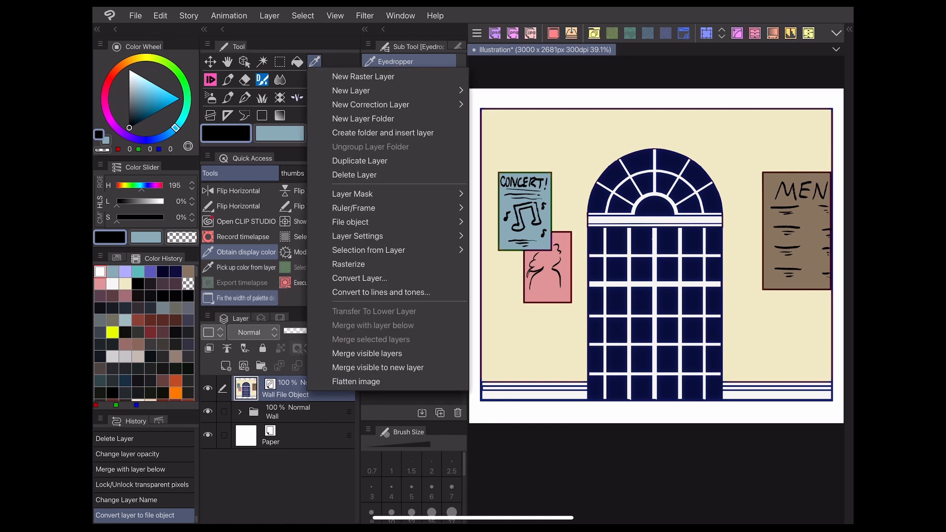
pyautogui.moveTo(351, 222)
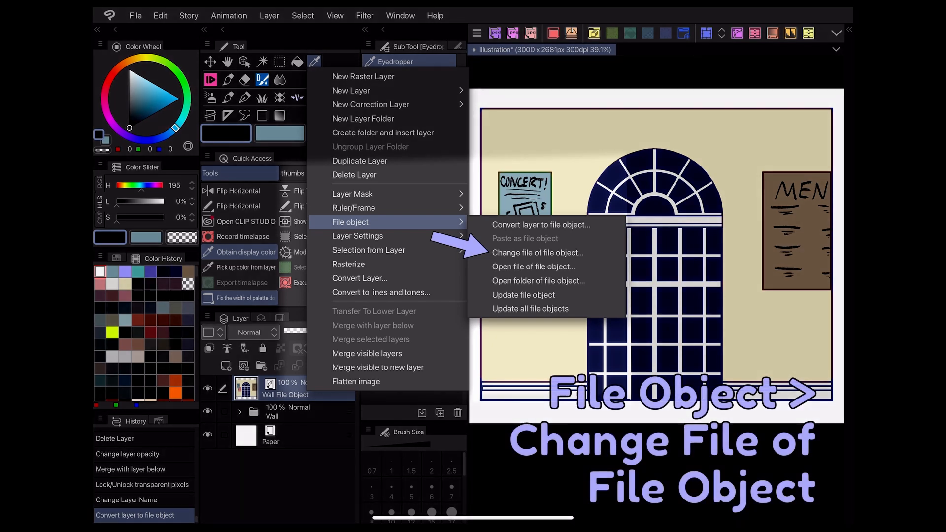
pyautogui.click(537, 252)
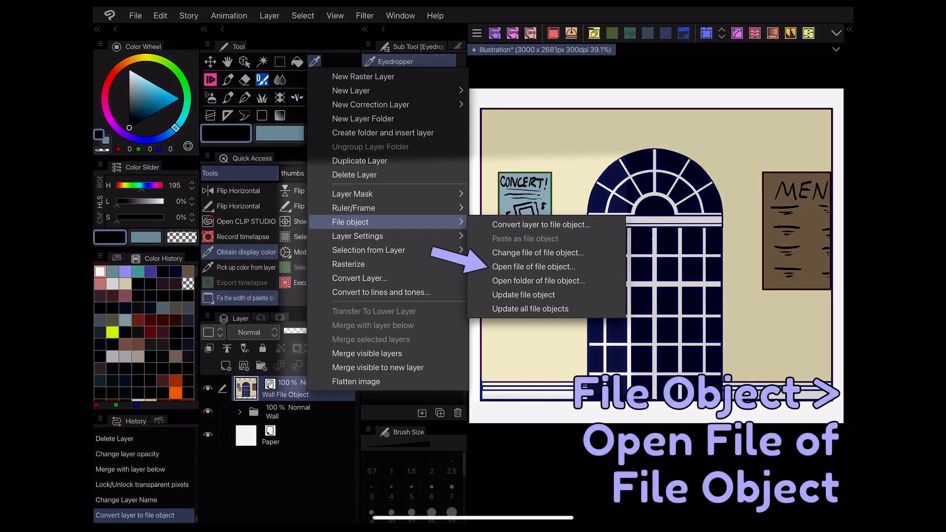
pyautogui.click(533, 266)
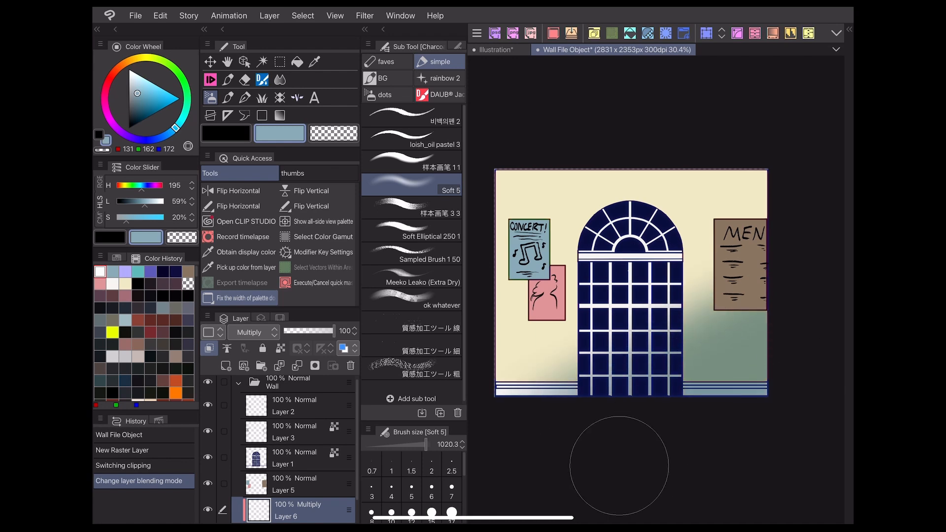
# - Update the wall file object in the main illustration with its edited green poster and shading
pyautogui.click(261, 62)
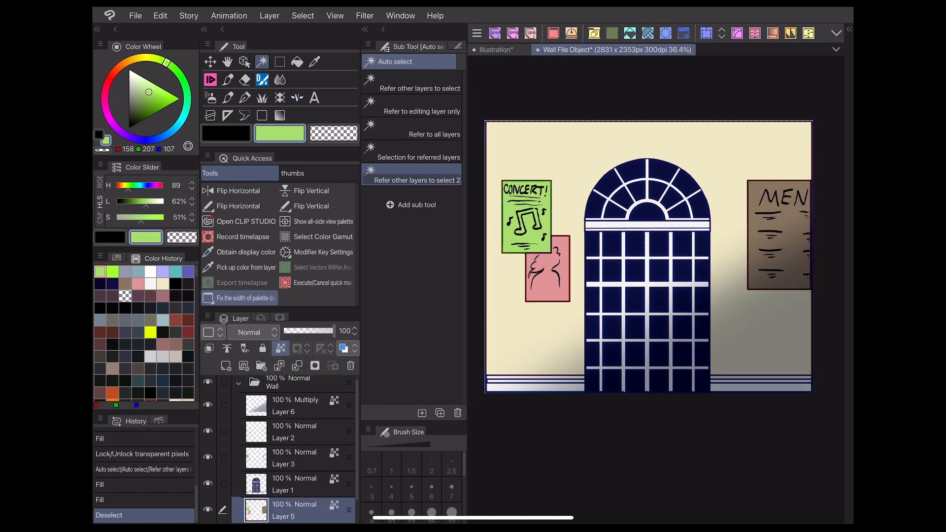
pyautogui.click(269, 16)
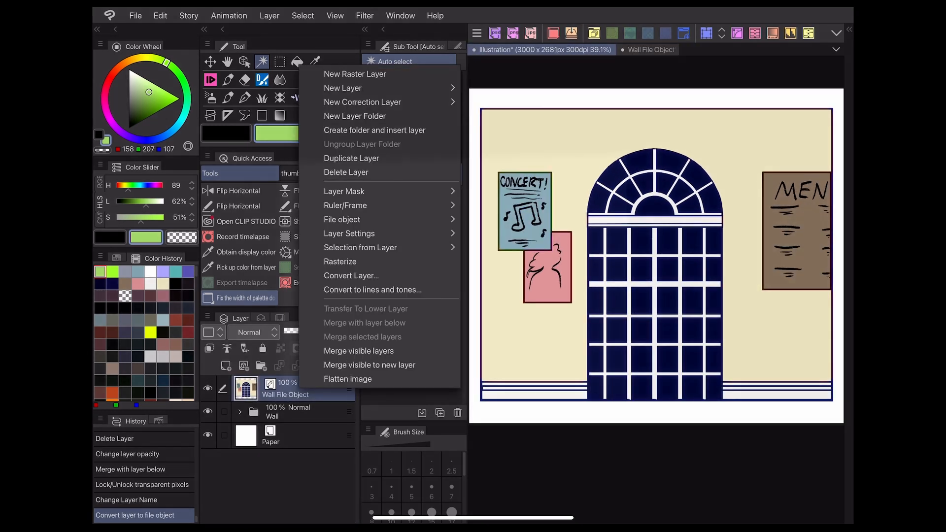
pyautogui.click(342, 219)
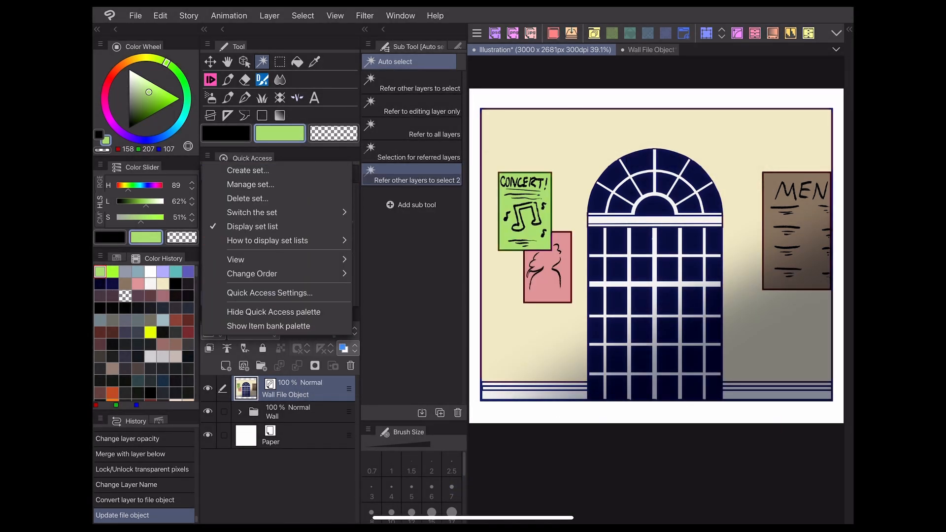
# - Add Update all file objects to Quick Access, then skew the wall with Free Transform
pyautogui.click(269, 293)
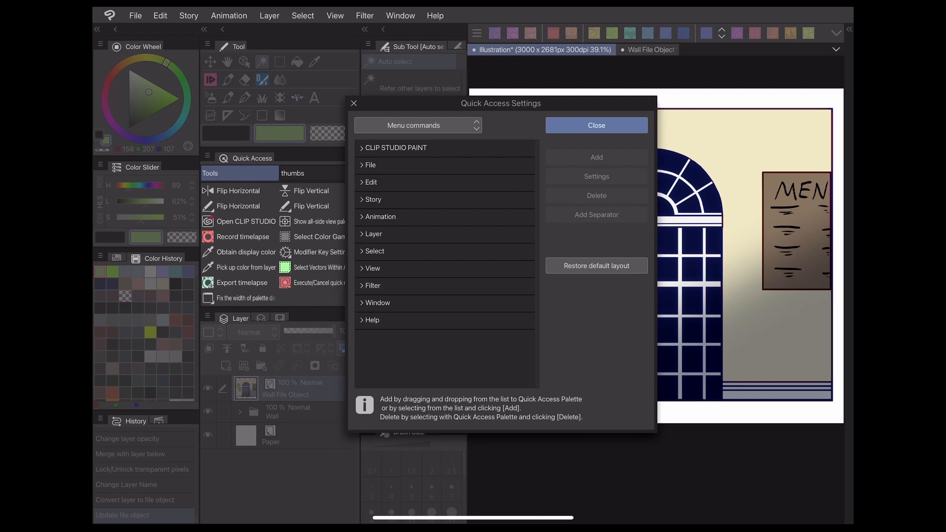
pyautogui.click(373, 234)
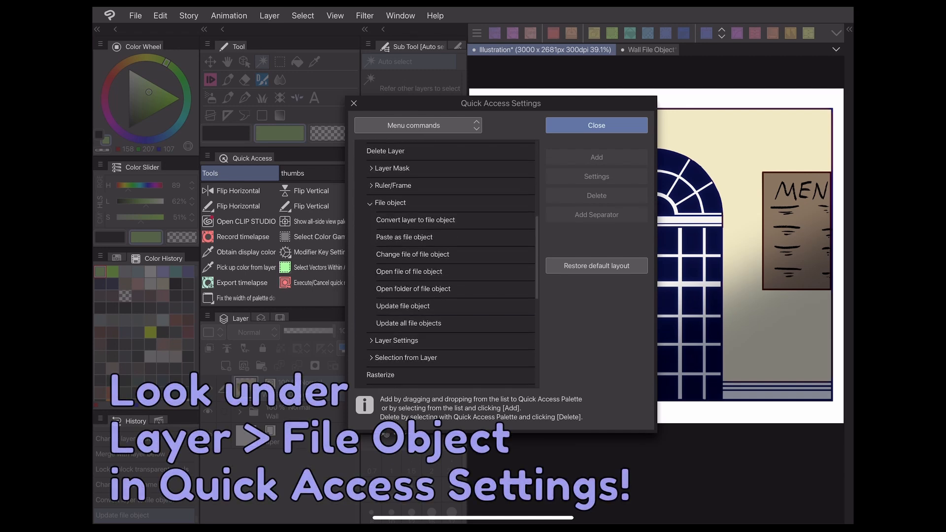
pyautogui.click(595, 125)
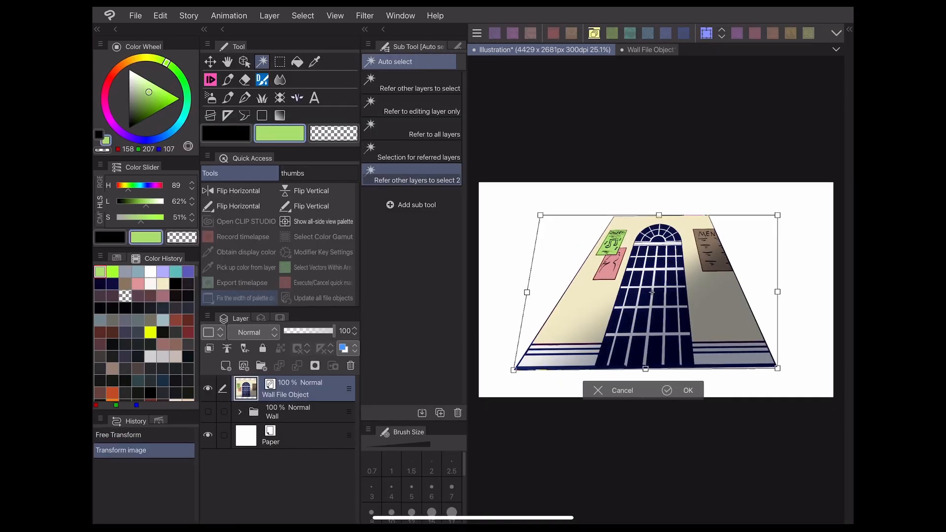
pyautogui.click(688, 390)
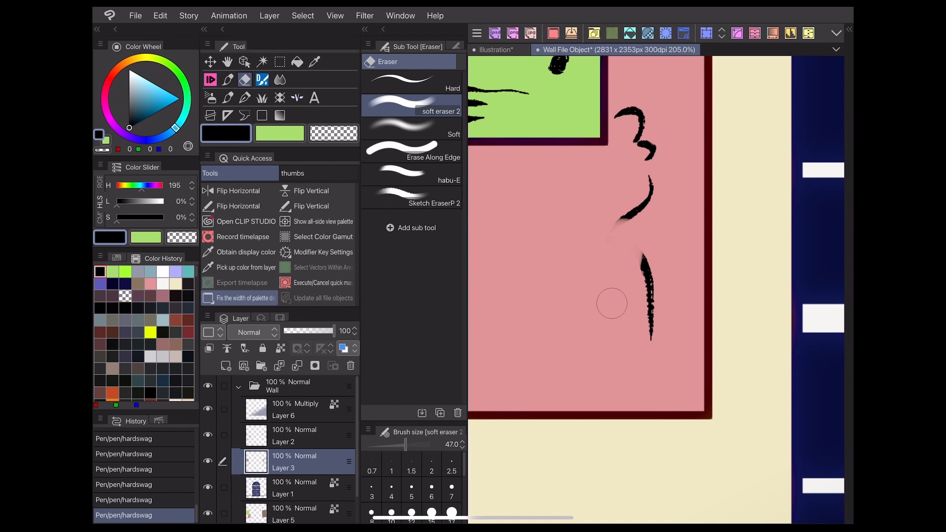
# - Redraw the poster texts in the Wall File Object tab so the green poster reads MUSIC SHOW!
pyautogui.click(229, 79)
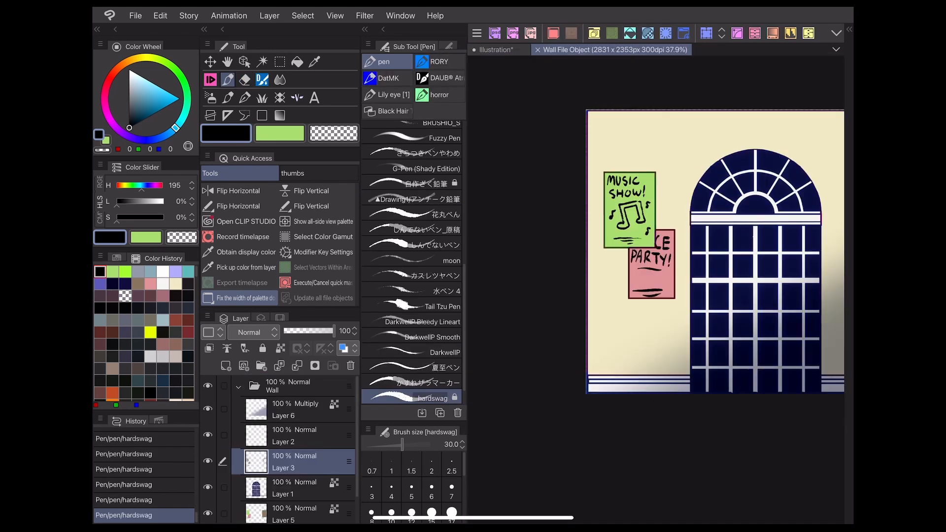
pyautogui.click(279, 61)
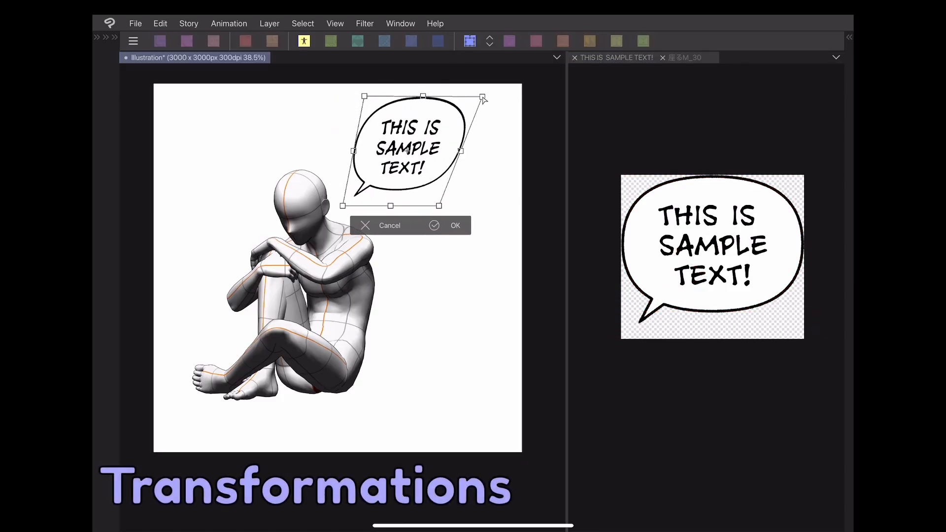
# - Tilt the balloon file object and tint the figure green with a clipped Gradient map at 46% opacity
pyautogui.click(455, 225)
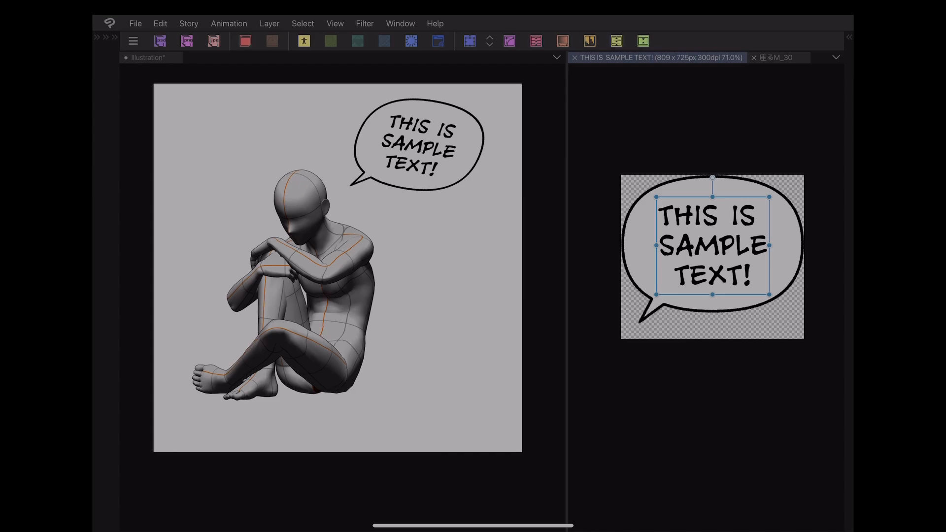
pyautogui.click(779, 57)
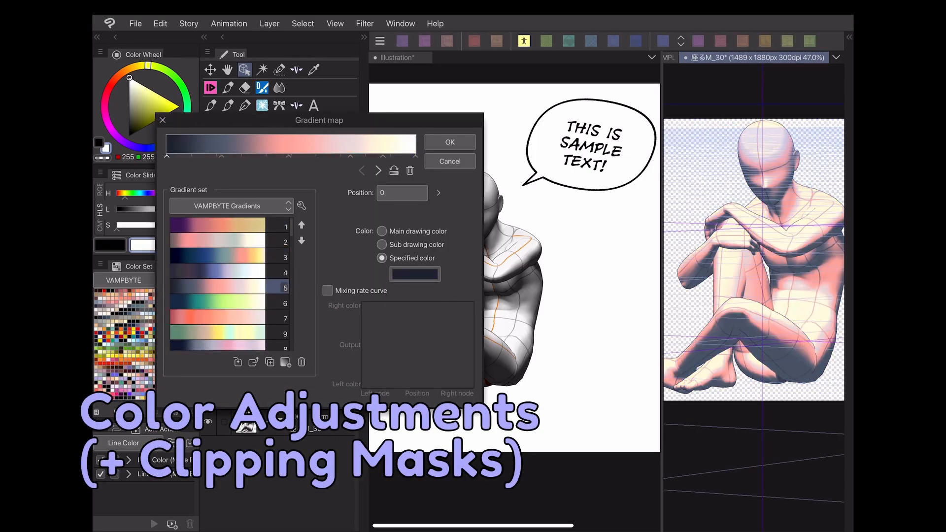
pyautogui.click(449, 142)
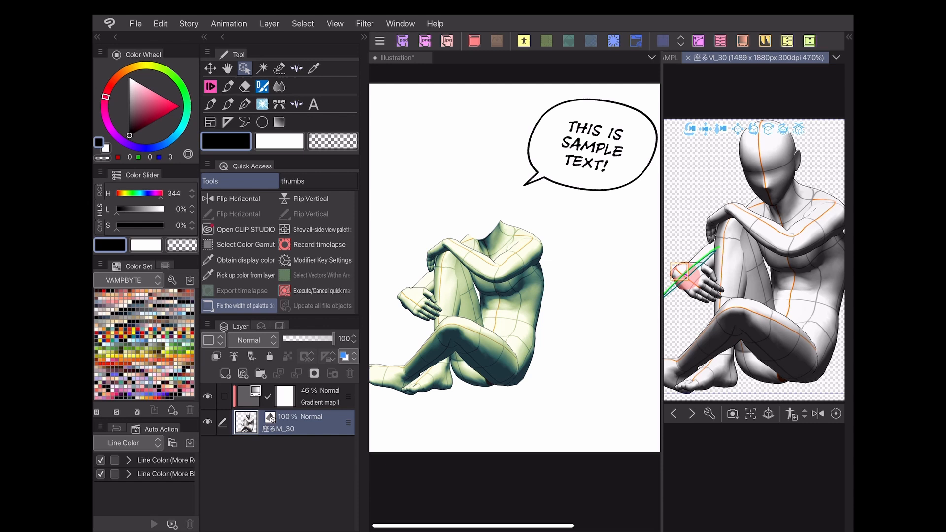
# - Delete the gradient map's mask and view the Filter menu's limited options for the Model file object
pyautogui.click(350, 373)
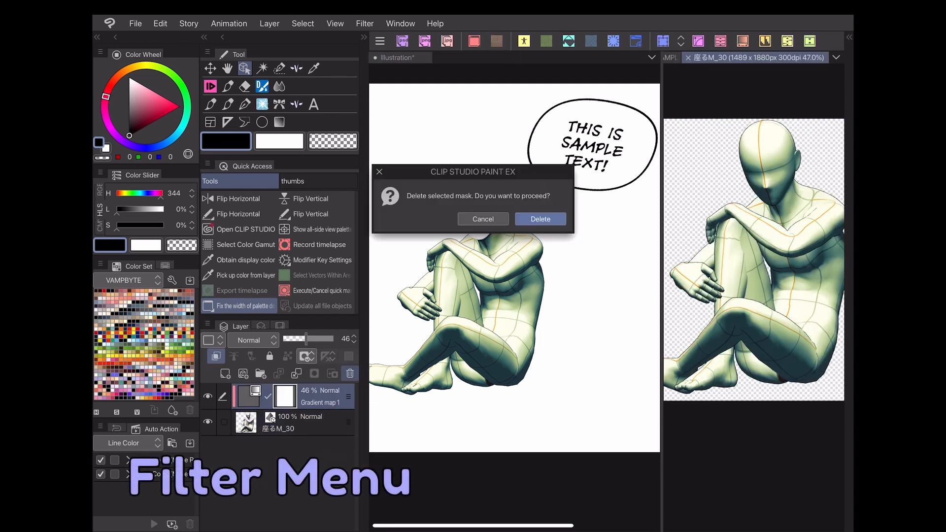
pyautogui.click(364, 23)
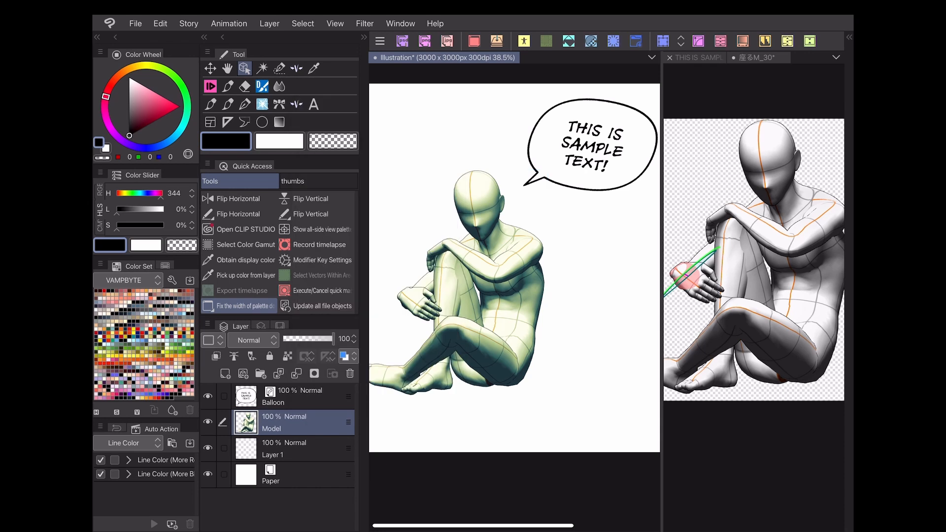
pyautogui.click(365, 24)
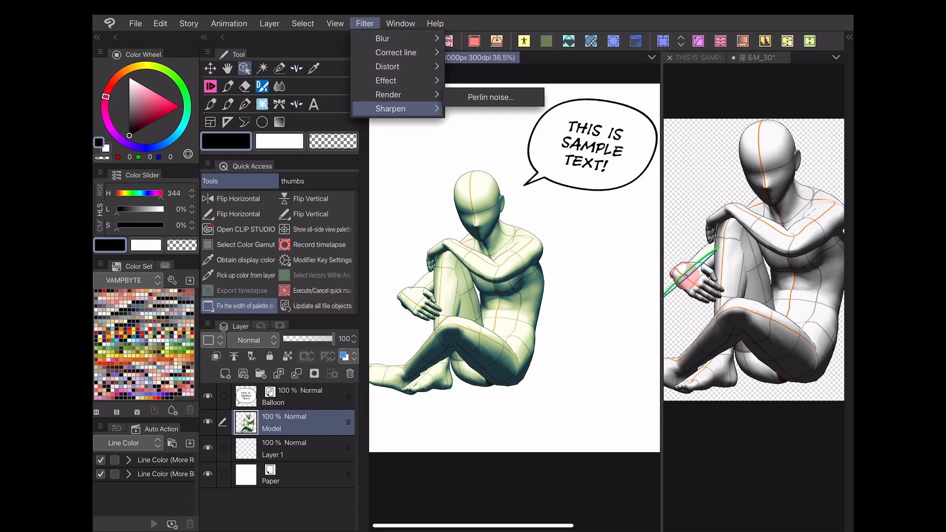
pyautogui.click(387, 80)
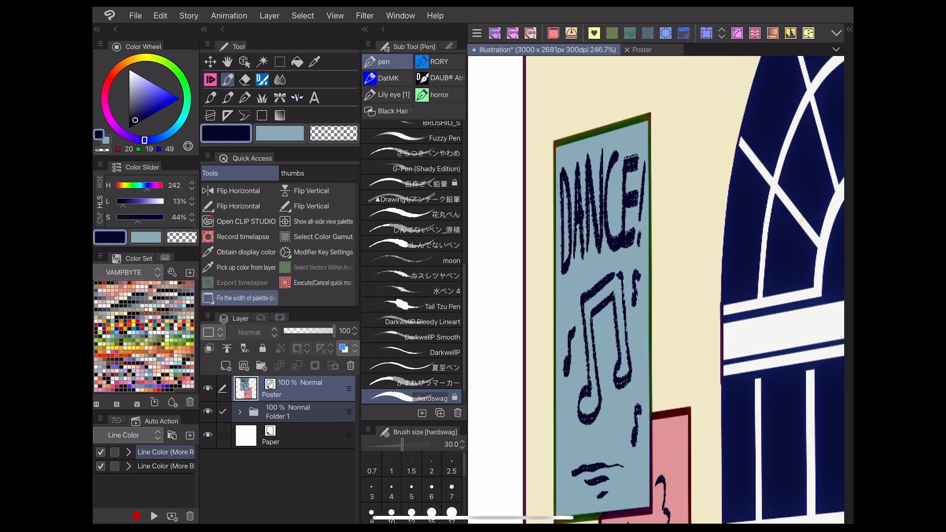
# - Add a new raster layer (Layer 6) above the Poster file object
pyautogui.click(261, 365)
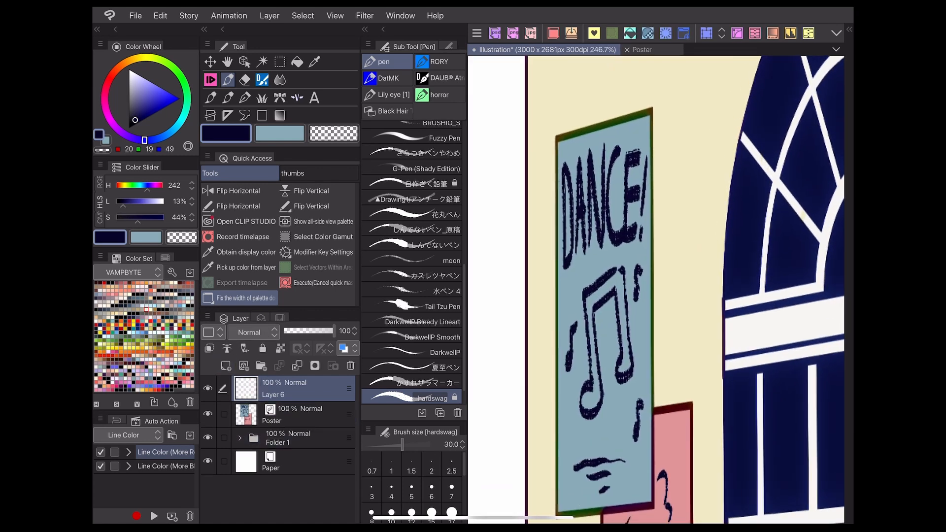